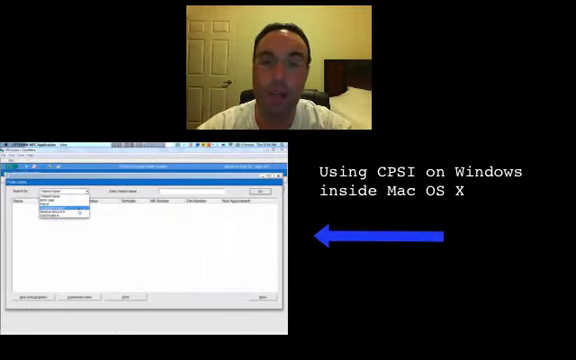
- Reach the MSDNAA page through the CIS site's Resources menu and scroll it
click(50, 187)
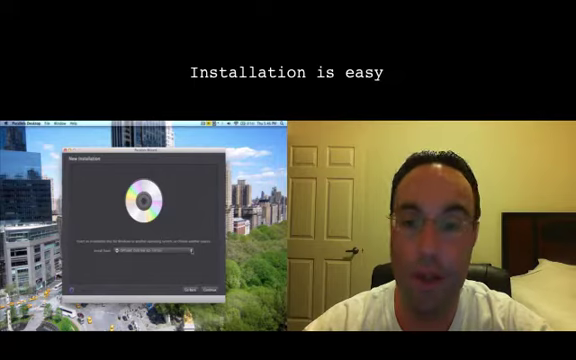
click(180, 262)
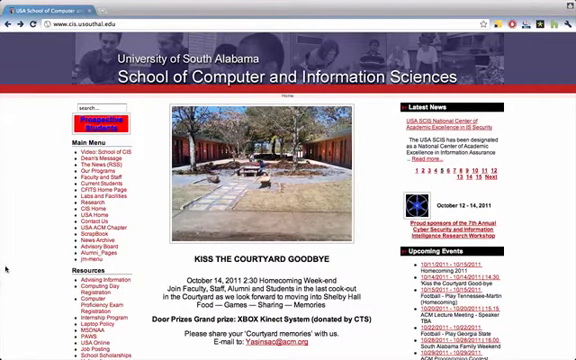
scroll(down, 3)
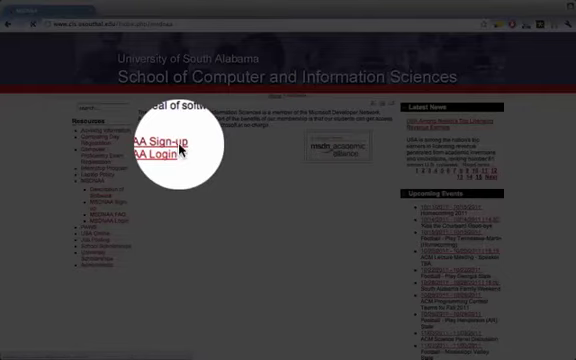
- Open the MSDNAA Sign-up form asking for student number and e-mail address
click(155, 139)
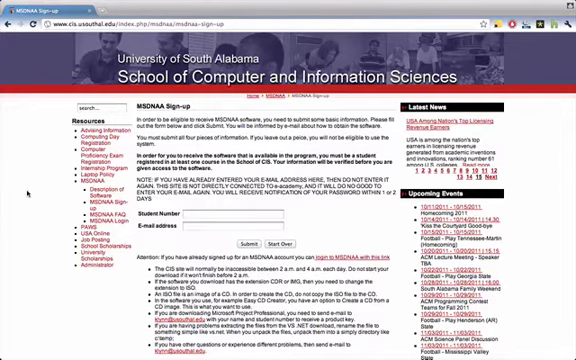
scroll(down, 3)
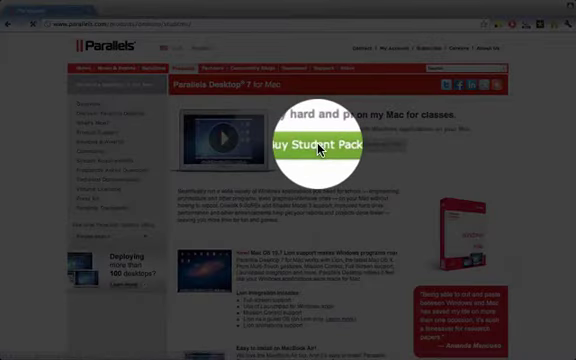
- Follow Buy Student Pack to the $39.99 OnTheHub Parallels Desktop 7.0 listing
click(320, 142)
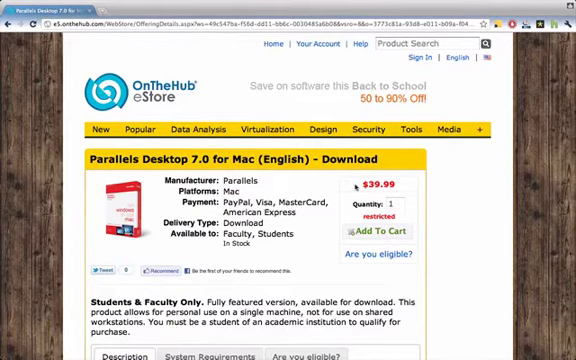
scroll(down, 3)
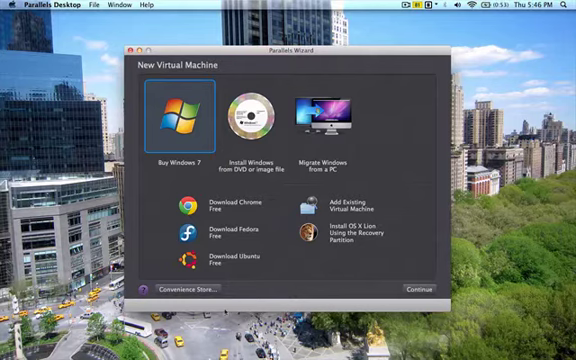
- Install from the Windows 7 Professional SP1 x64 ISO image and continue
click(249, 120)
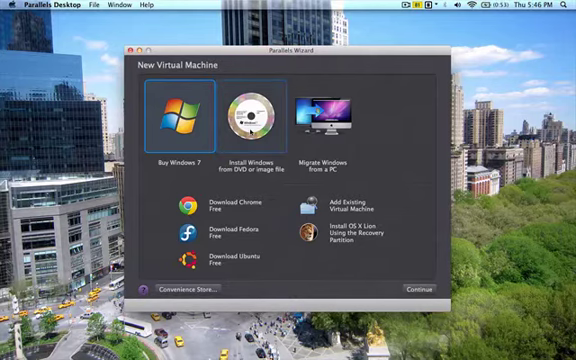
click(255, 115)
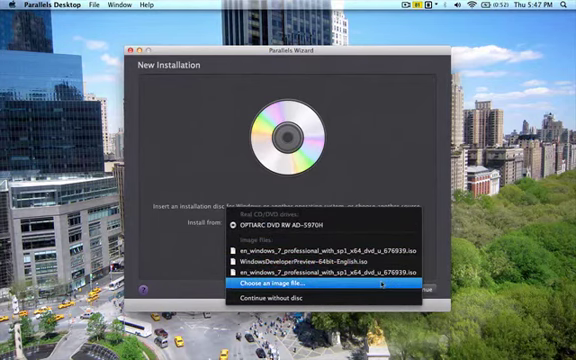
click(292, 287)
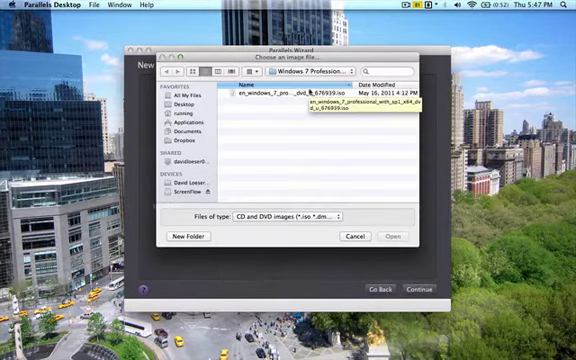
click(396, 235)
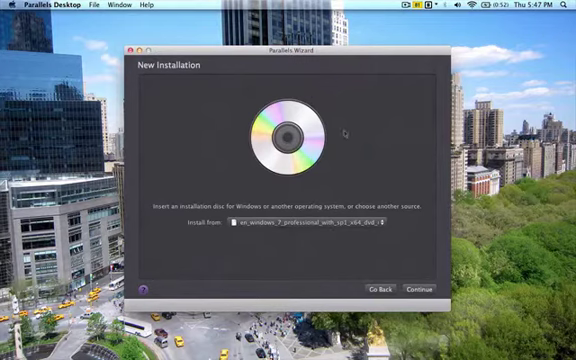
click(415, 289)
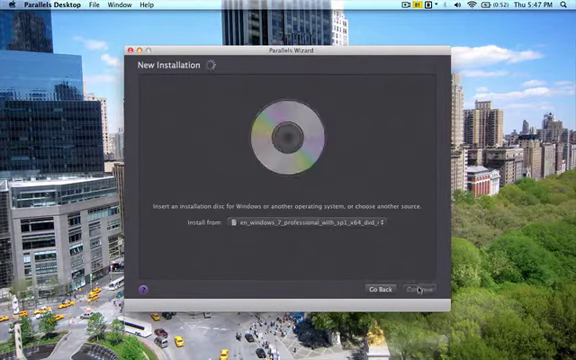
- Continue past the Windows product key screen with Express installation left checked
click(415, 289)
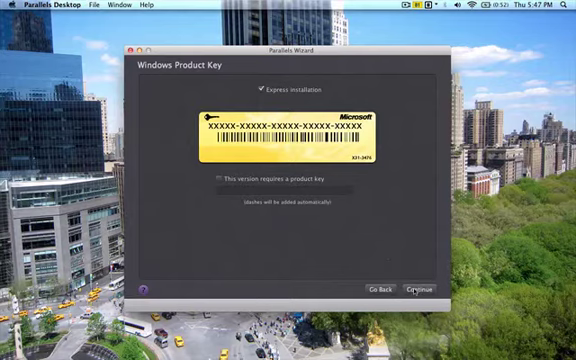
click(412, 289)
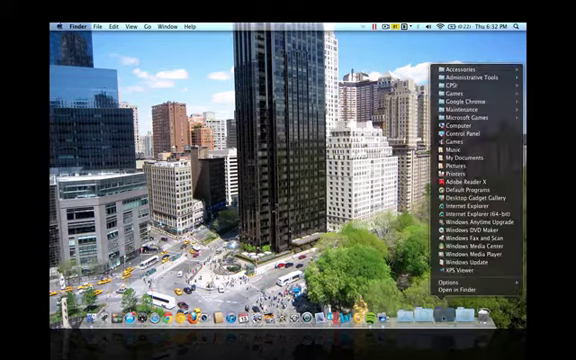
mouse_move(455, 185)
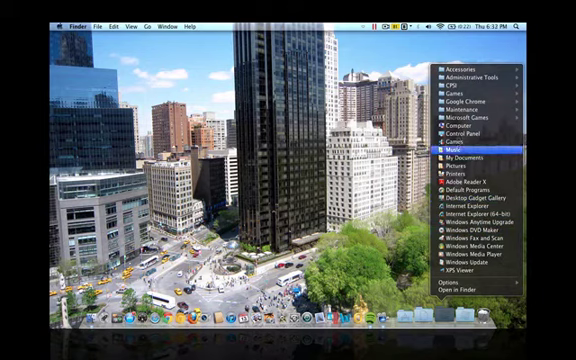
mouse_move(470, 260)
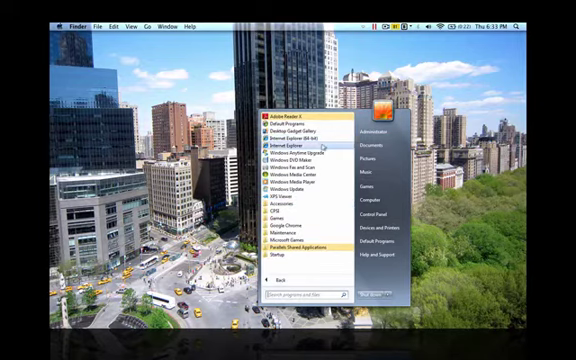
- Launch Internet Explorer and type 'ny5' into the address bar
click(290, 144)
text(cn)
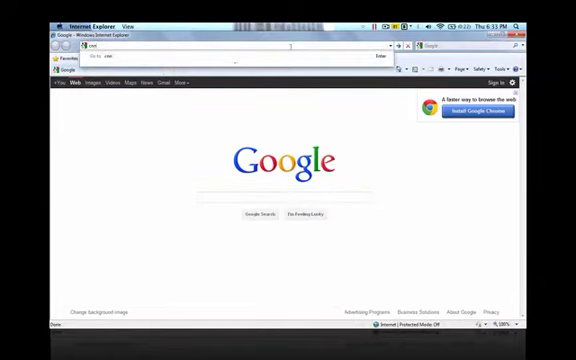
text(ny5)
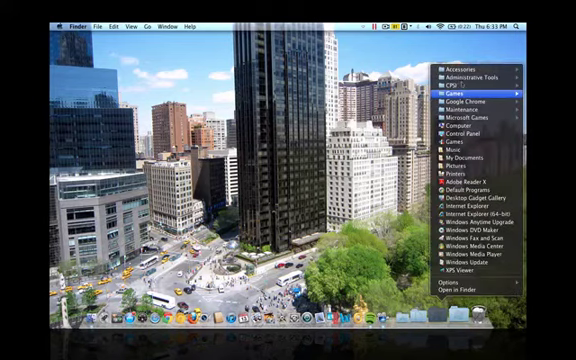
mouse_move(452, 93)
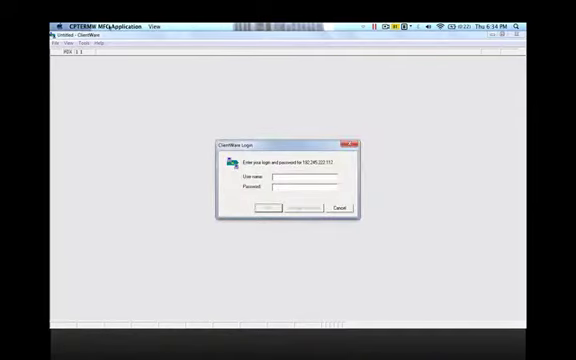
- Focus the ClientWare server login prompt to begin entering credentials
click(50, 8)
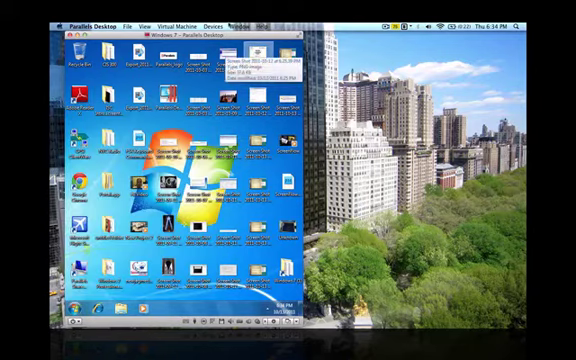
- Show the View menu's Enter Coherence and Enter Full Screen options
click(148, 19)
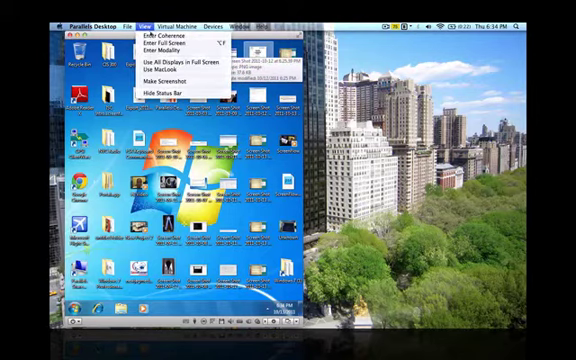